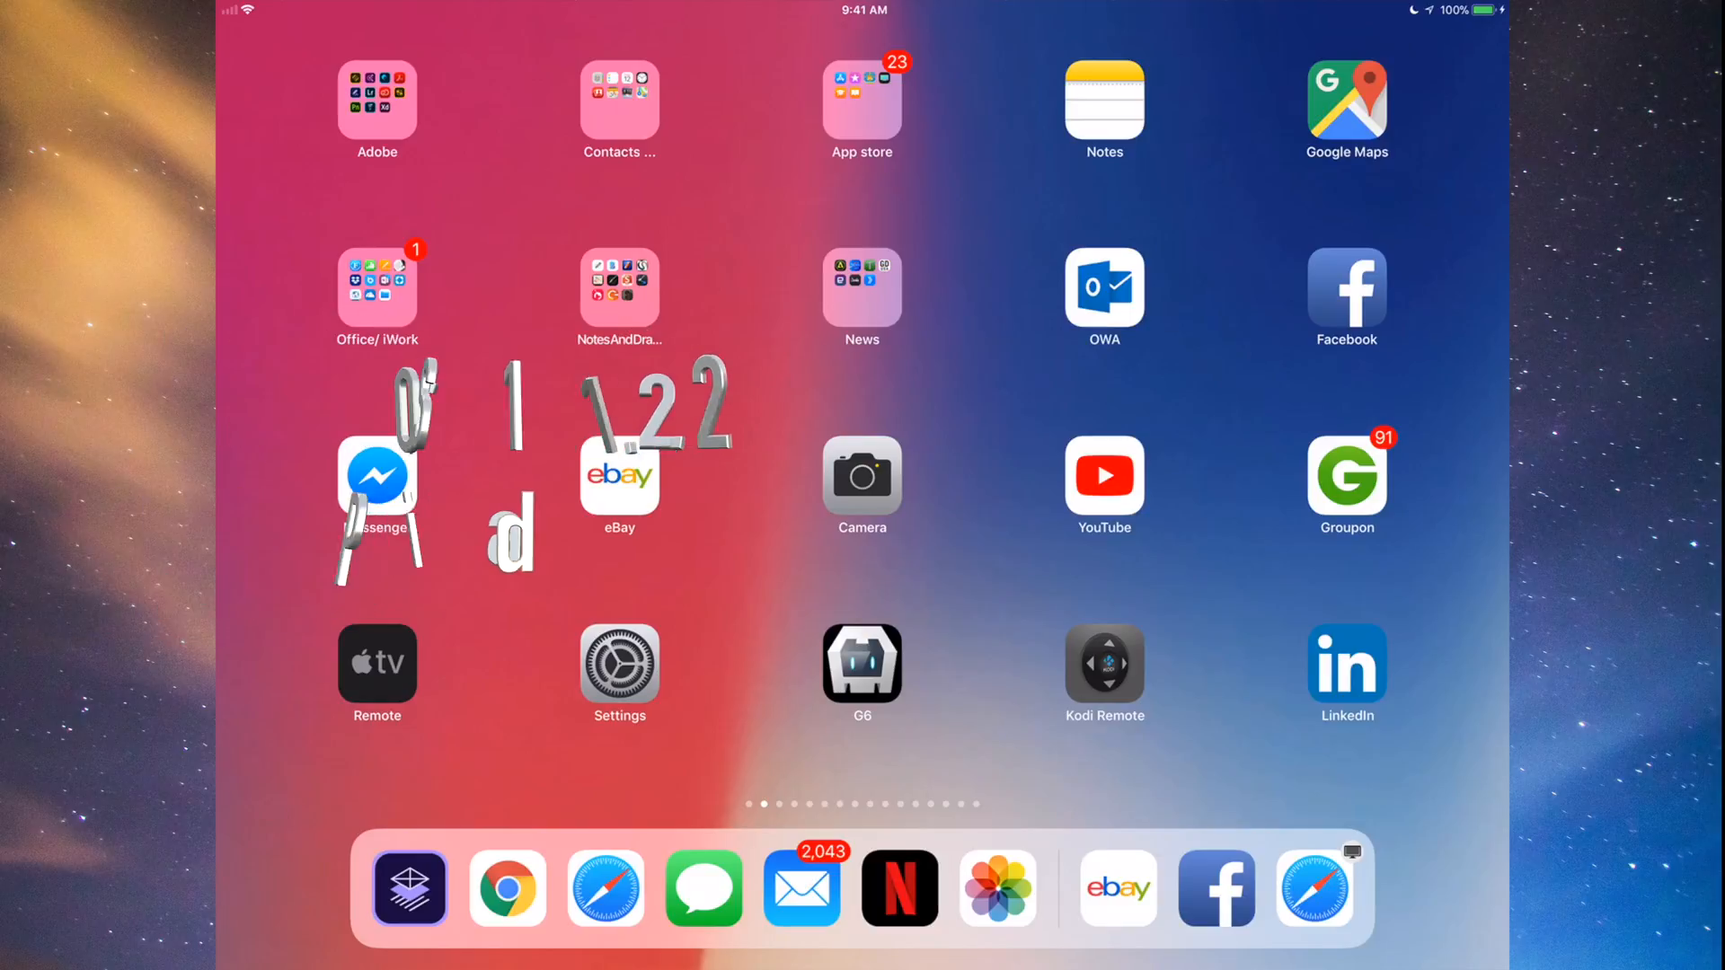
Open the Settings app from the iPad home screen
{"action": "left_click", "coordinate": [618, 665]}
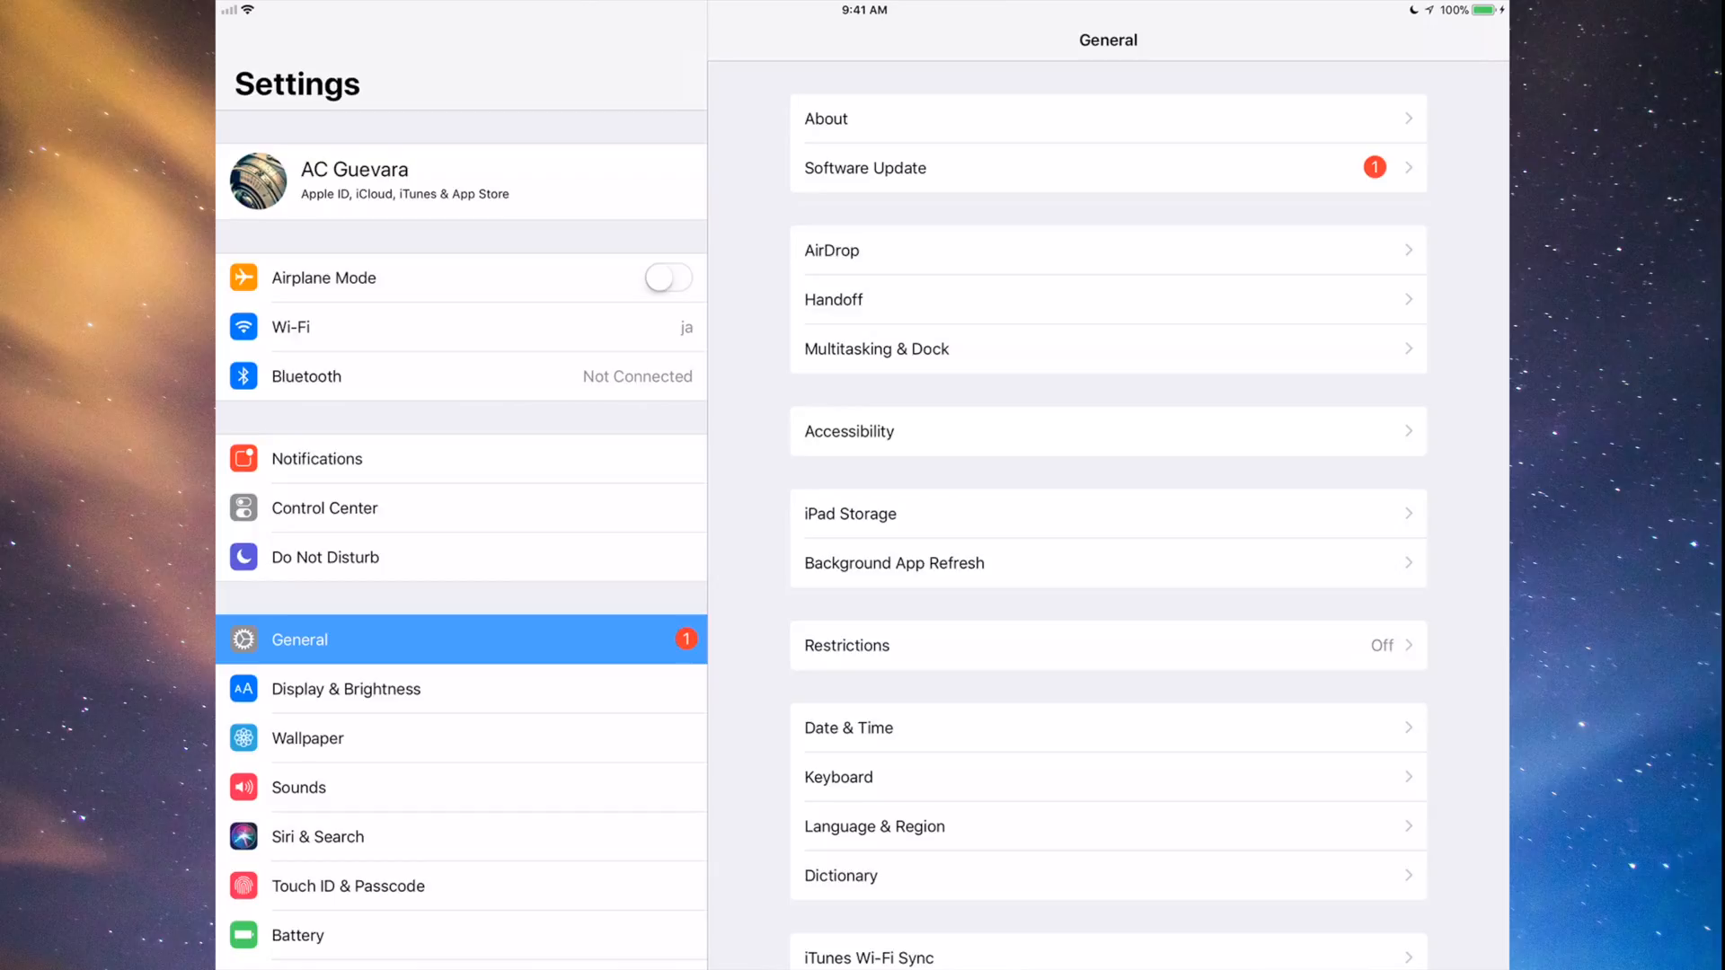
Show the Software Update page with the downloaded iOS 11.2.2 update
{"action": "left_click", "coordinate": [1100, 167]}
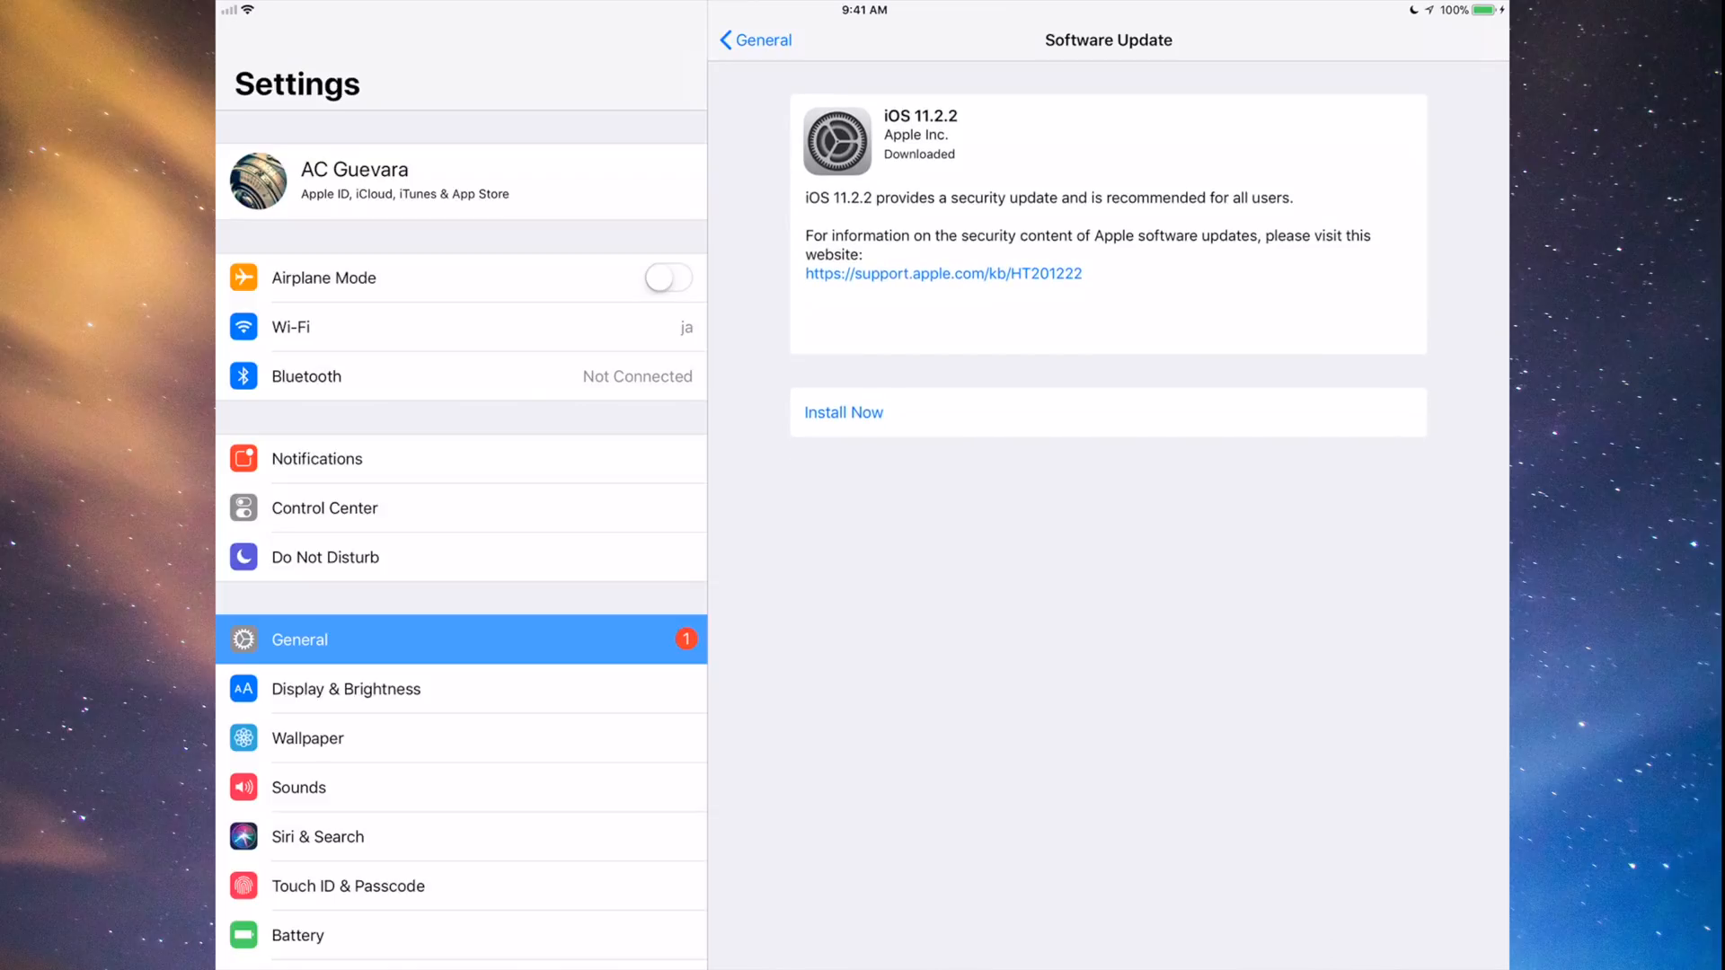
Start and confirm installation of iOS 11.2.2
{"action": "left_click", "coordinate": [843, 411]}
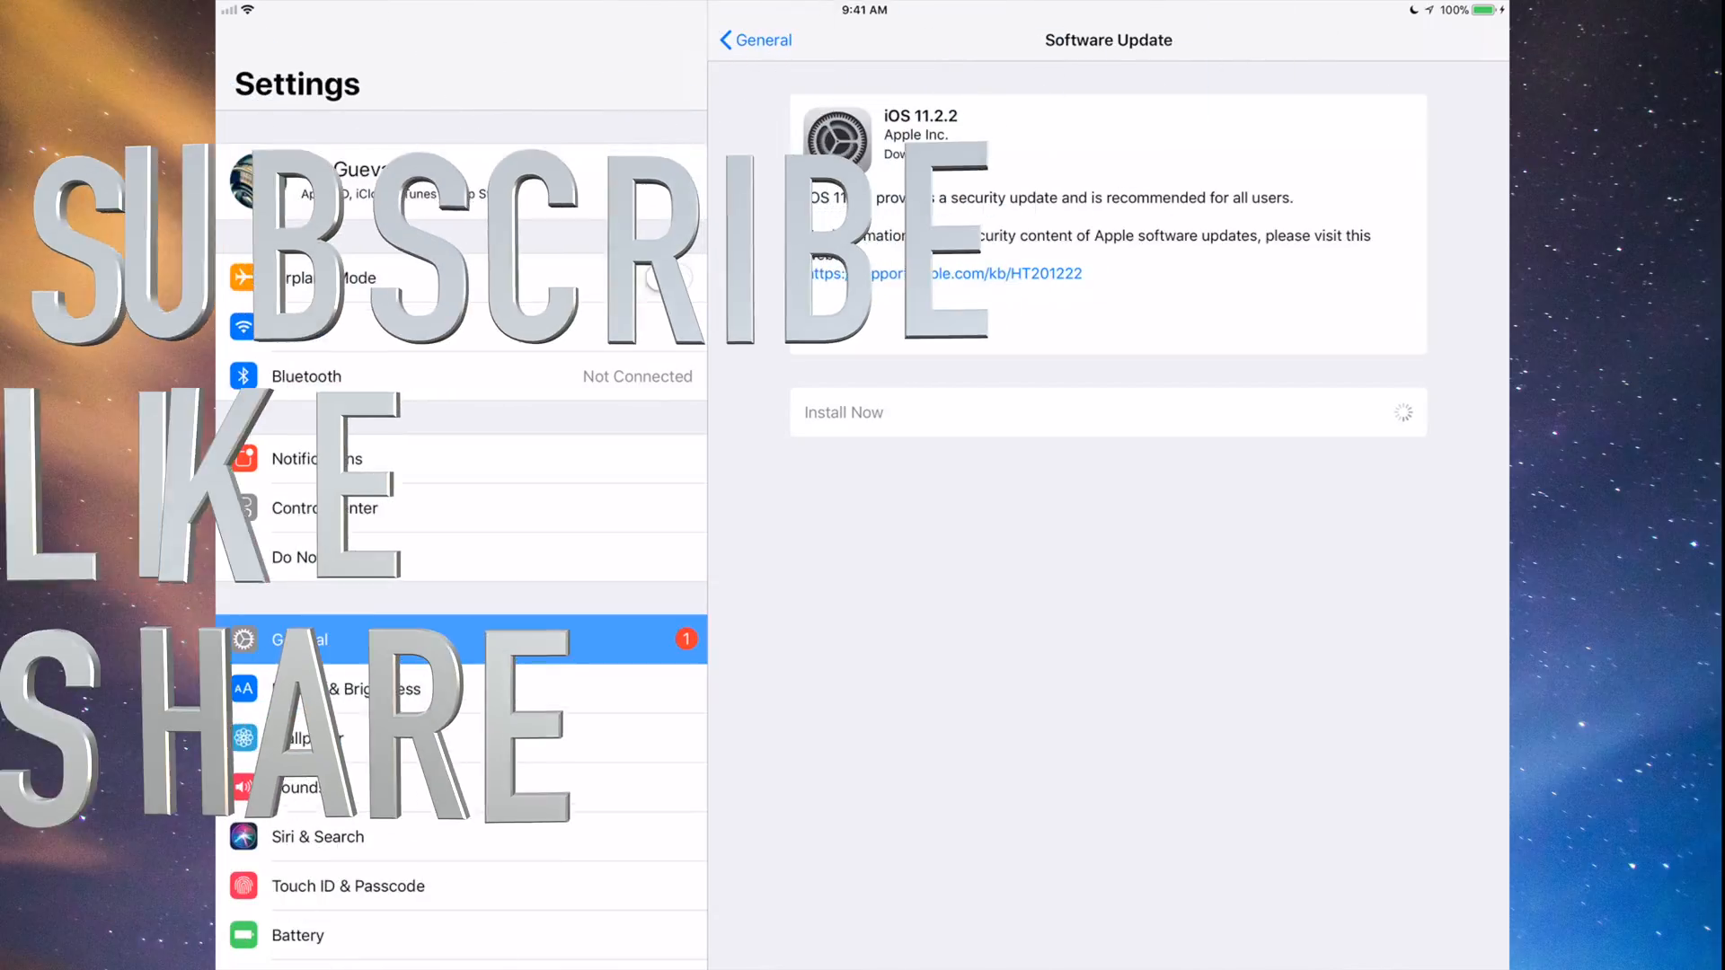
{"action": "left_click", "coordinate": [843, 411]}
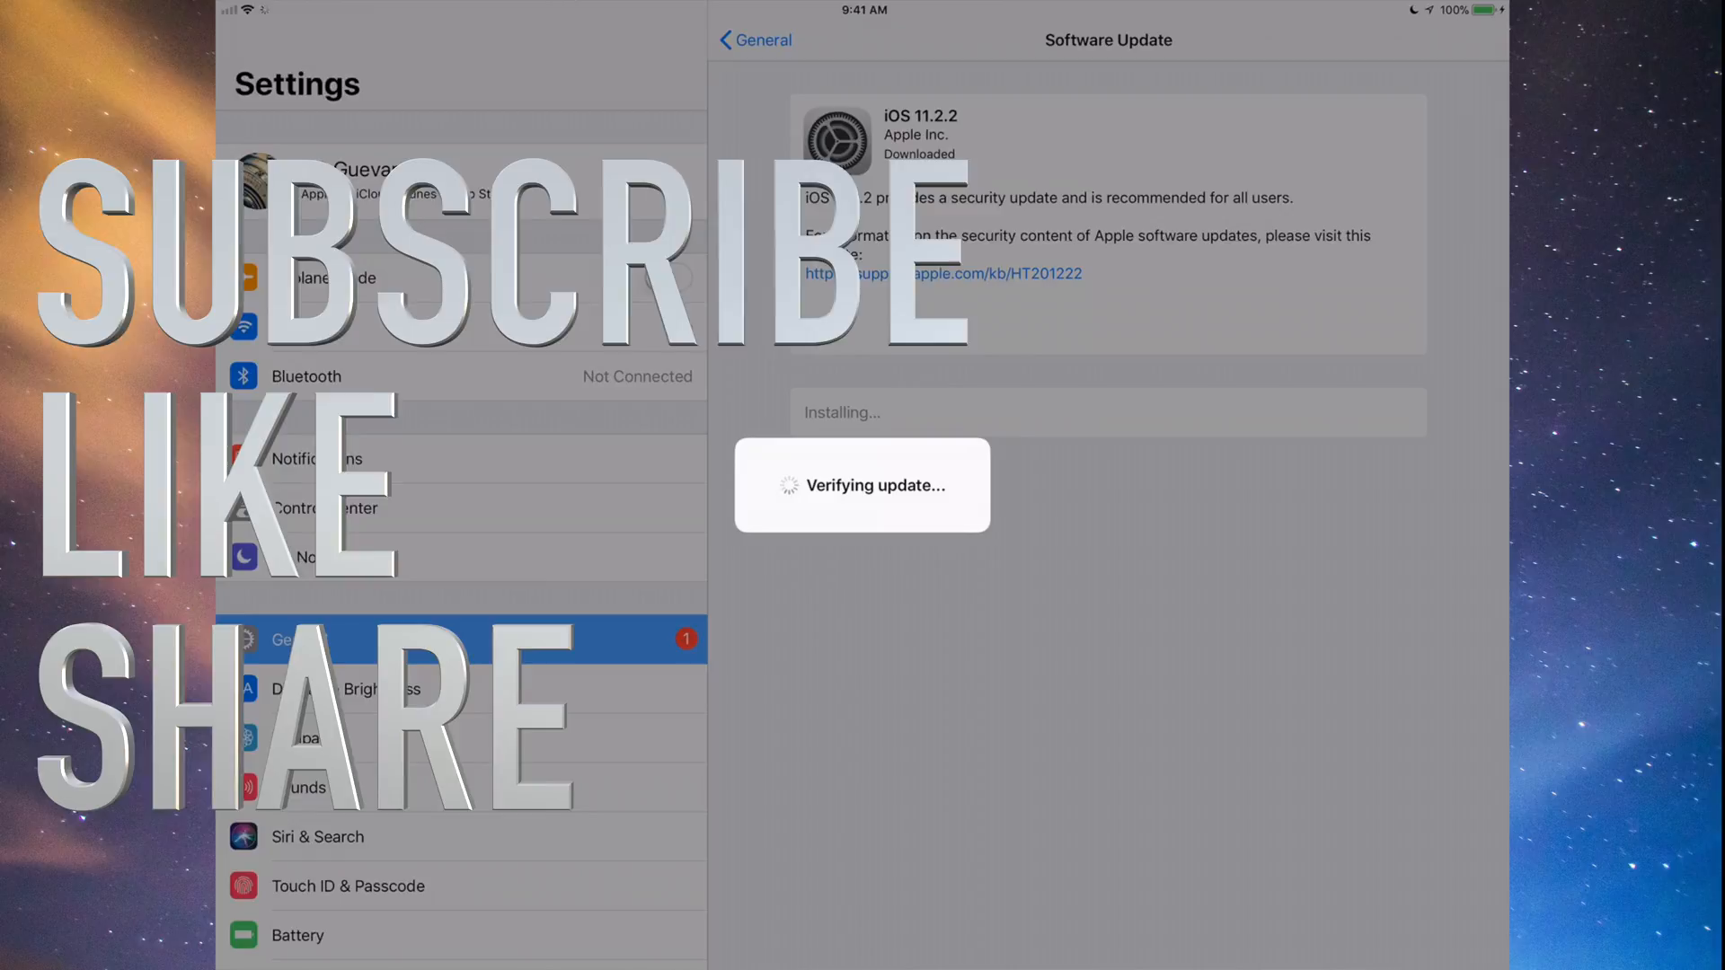